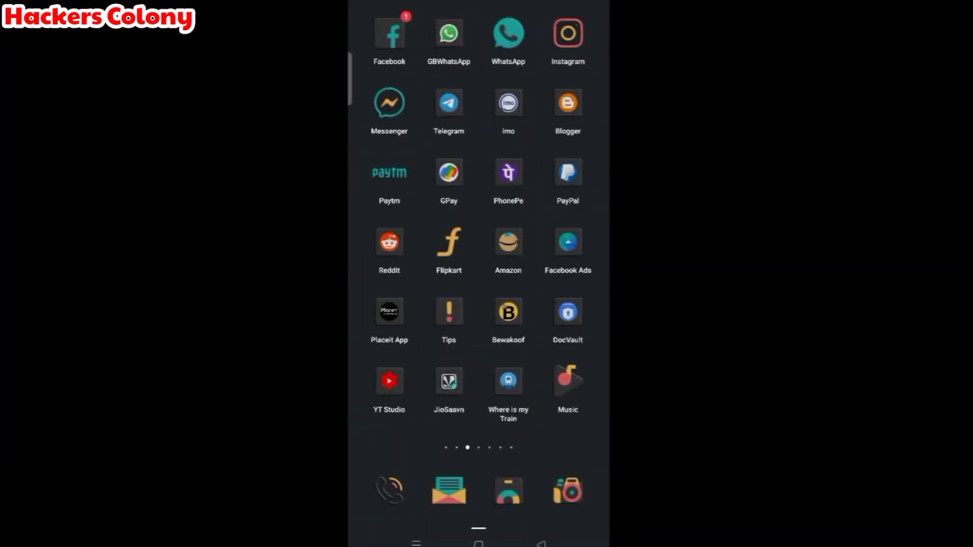
Step: Launch Instagram from the app drawer and scroll the home feed
click(567, 32)
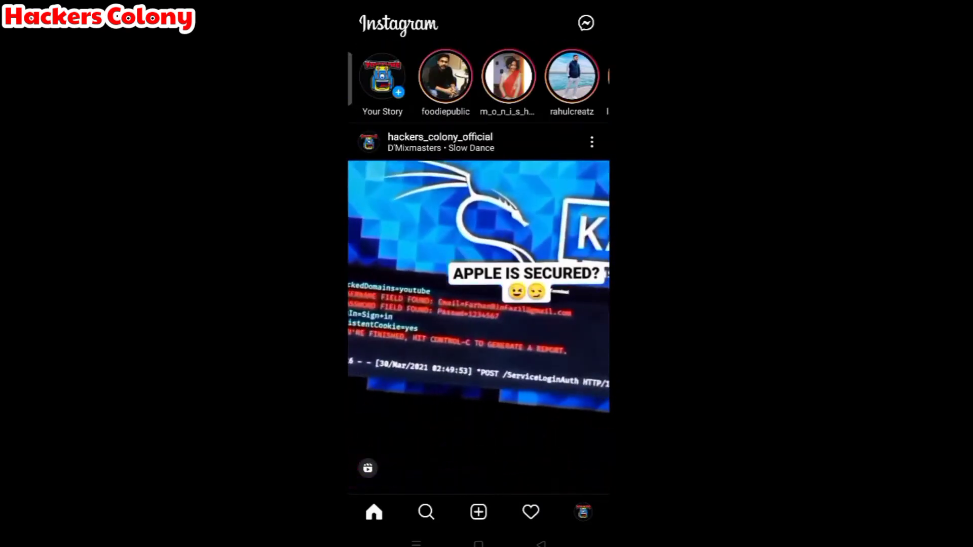
scroll(down, 3)
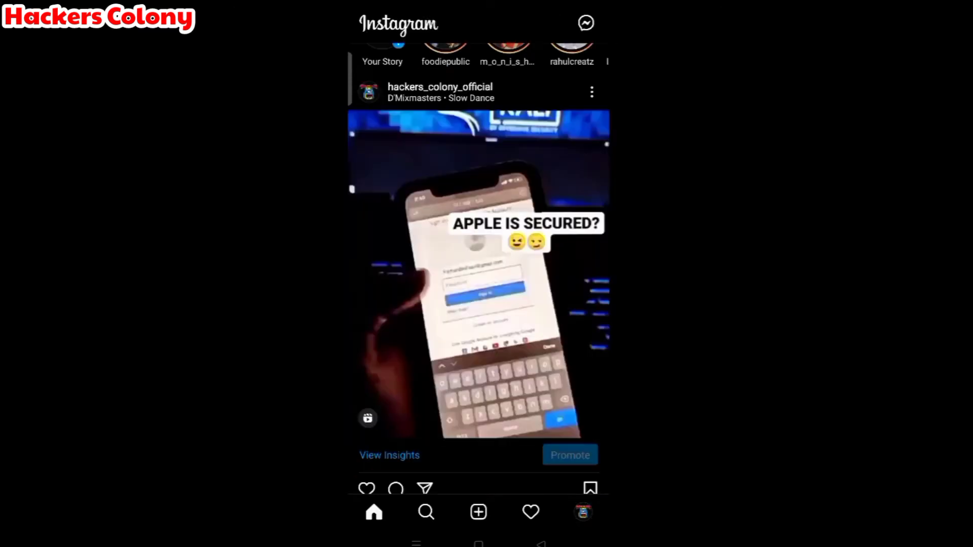
Step: Search for 'azha' from the Search tab and open the matching account's profile
click(425, 512)
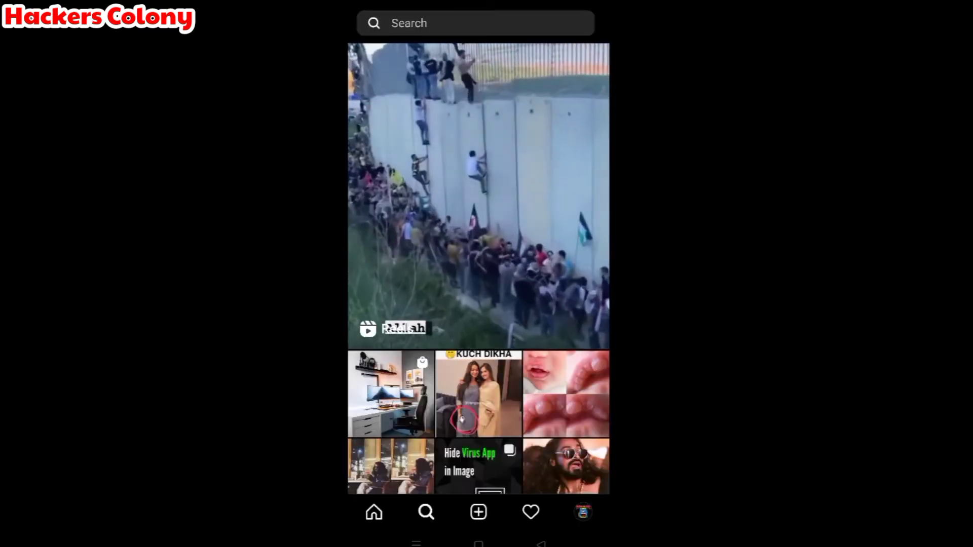
click(475, 23)
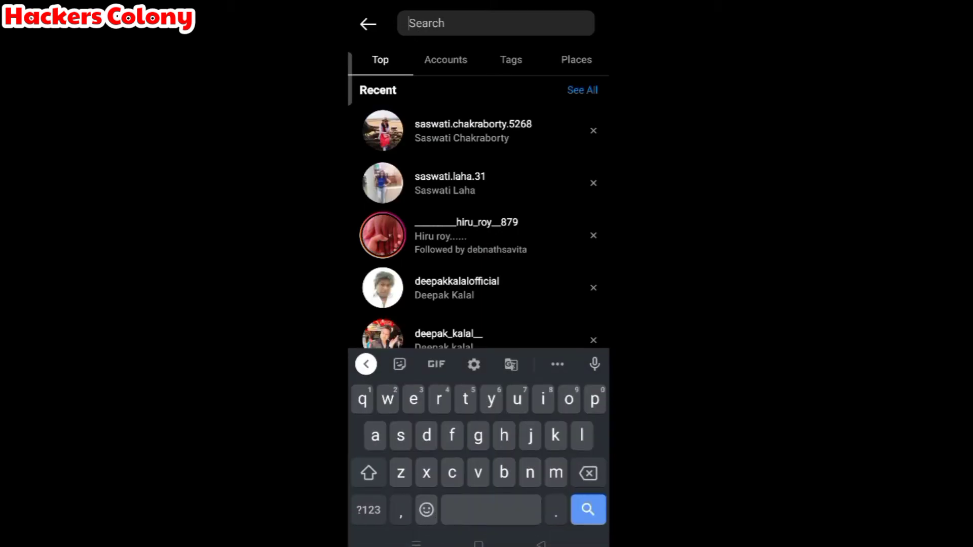
text(azha)
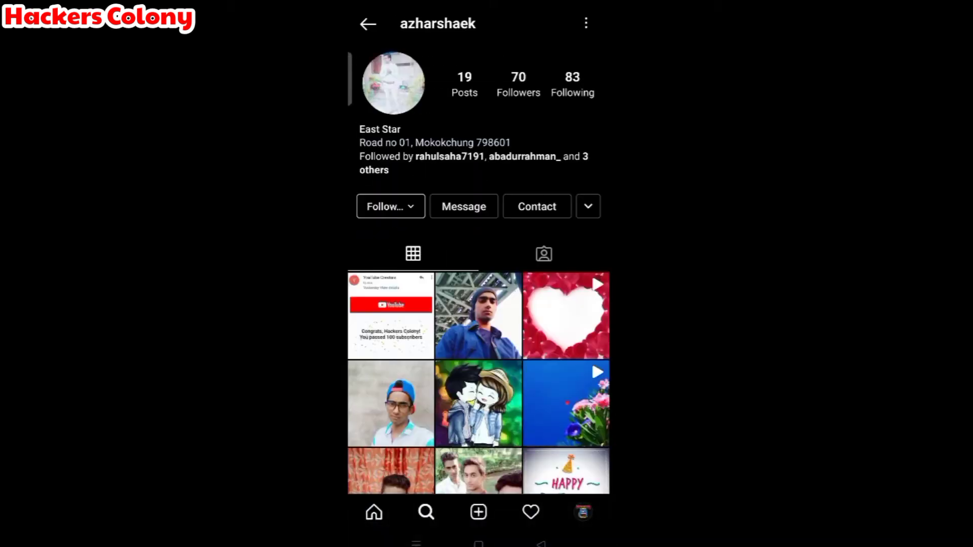
scroll(down, 3)
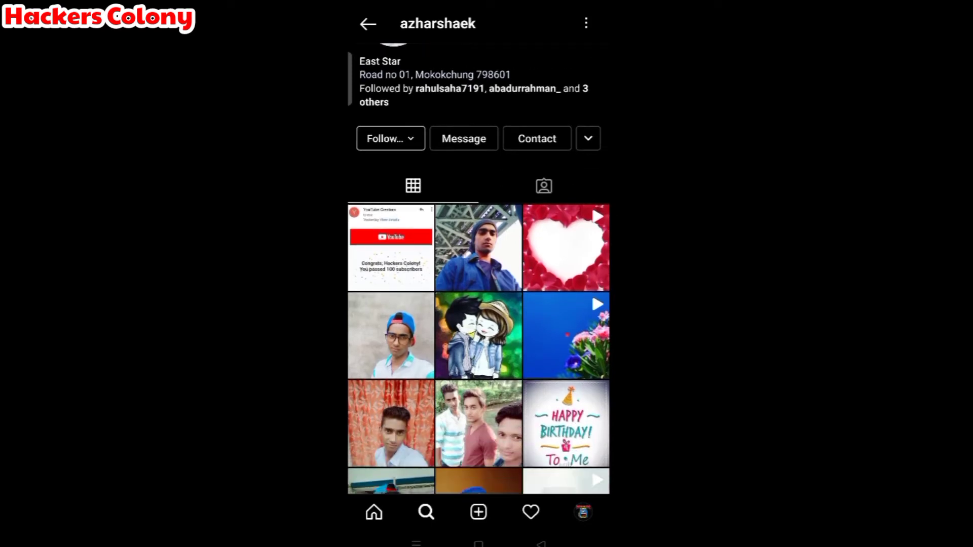
scroll(down, 3)
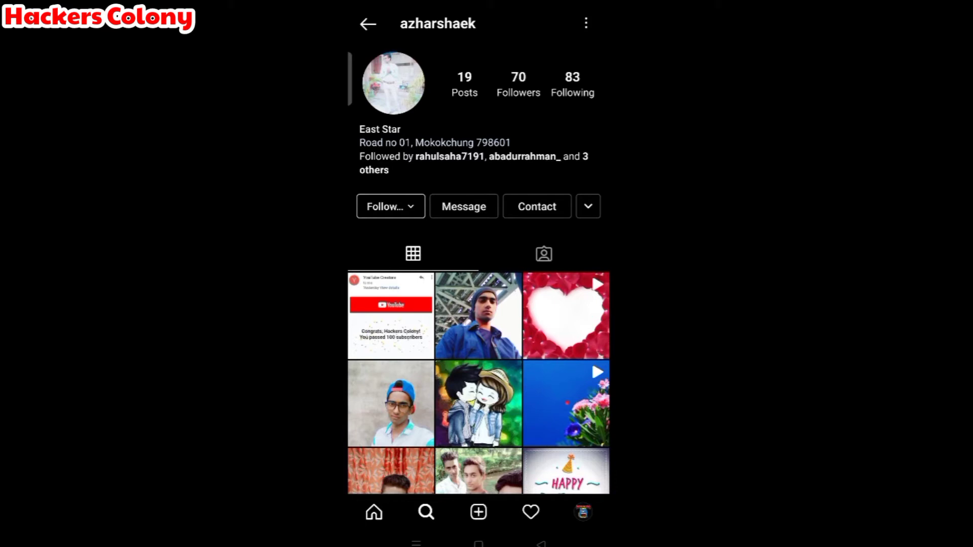
click(585, 23)
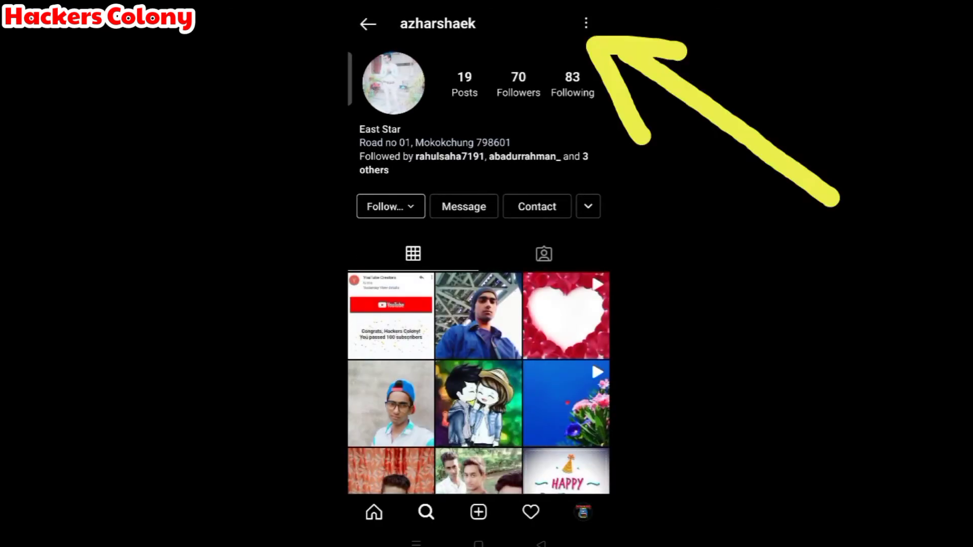
Step: From the profile's options menu, choose to report the account itself rather than a post
click(585, 24)
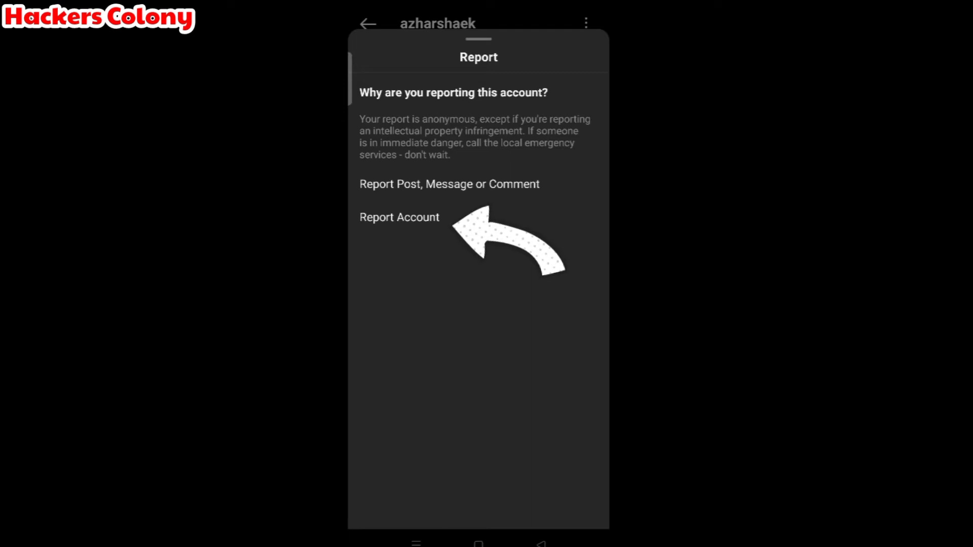
click(400, 217)
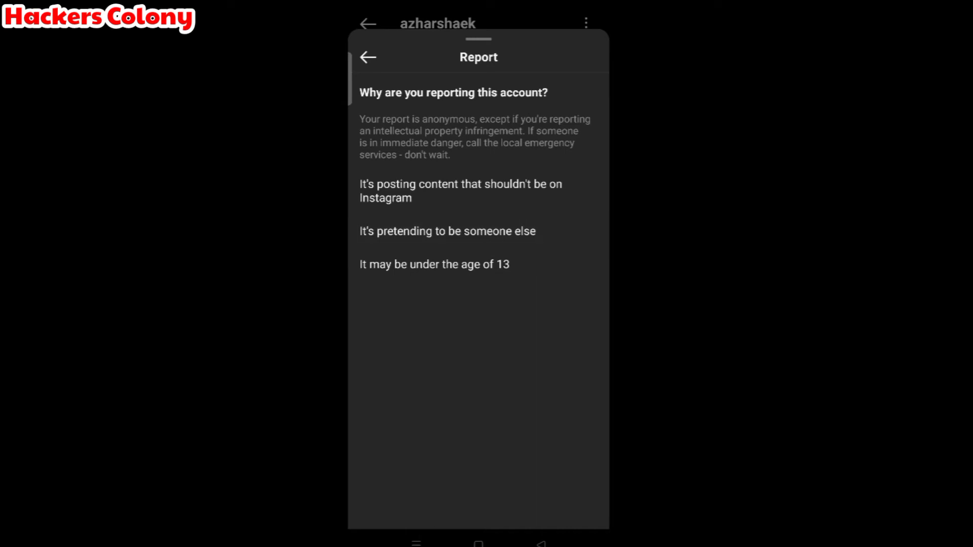
Step: Report the account as pretending to be me and submit, reaching the report-received confirmation
click(447, 231)
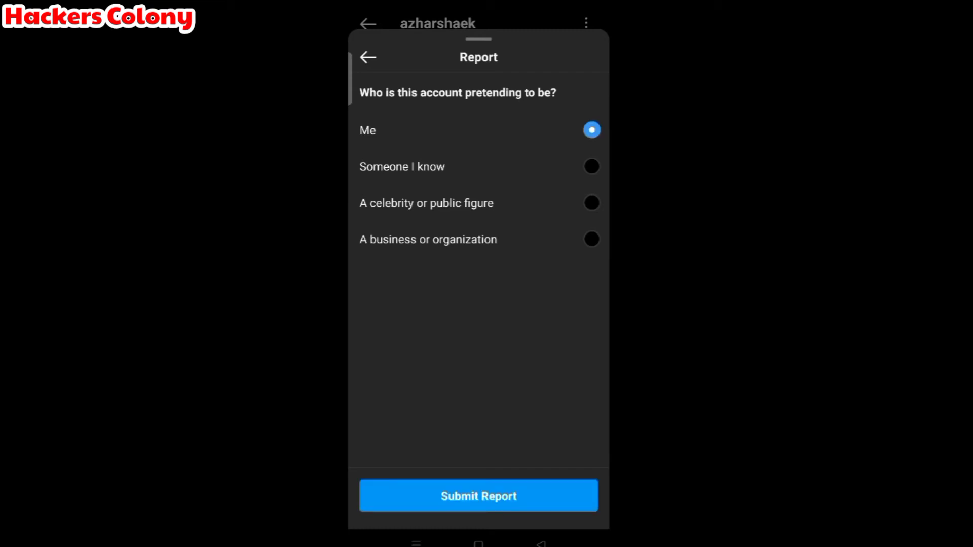
click(477, 496)
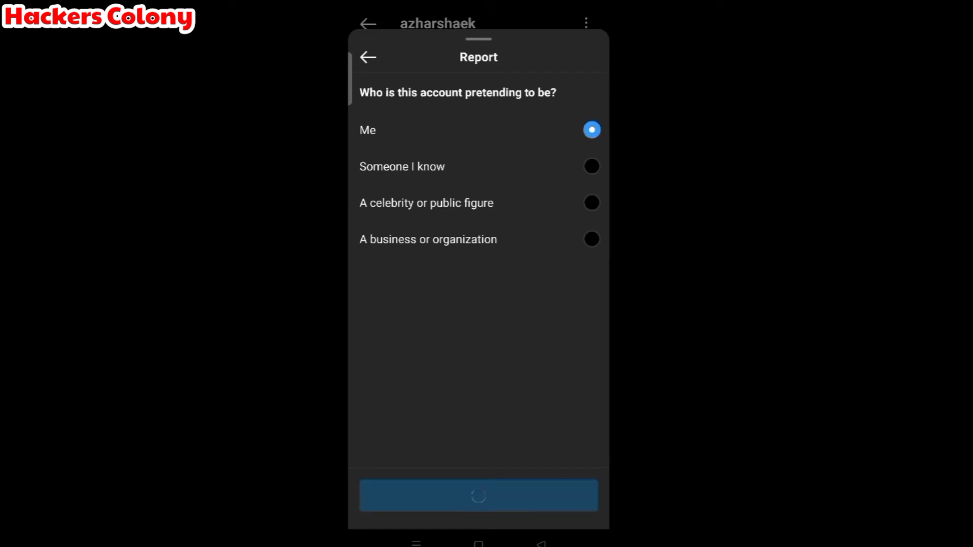
click(478, 495)
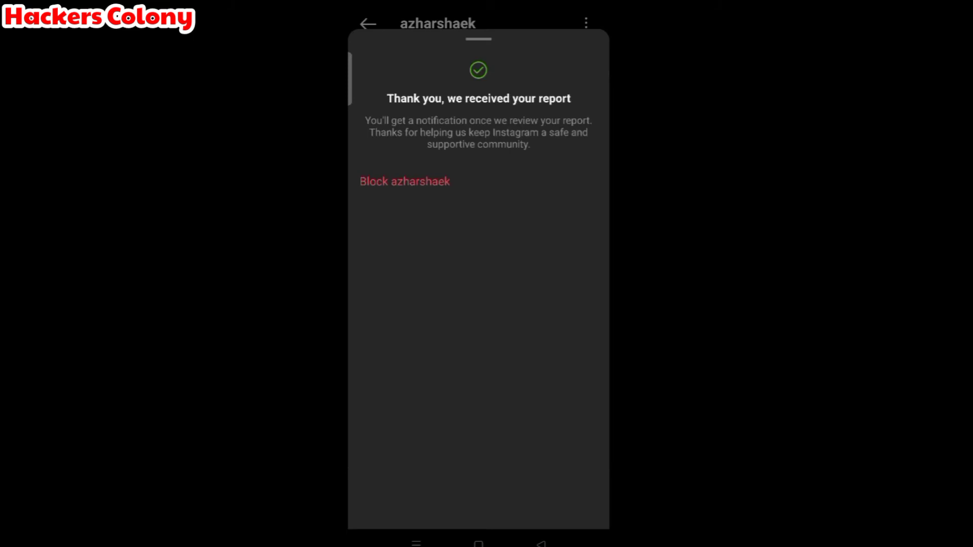